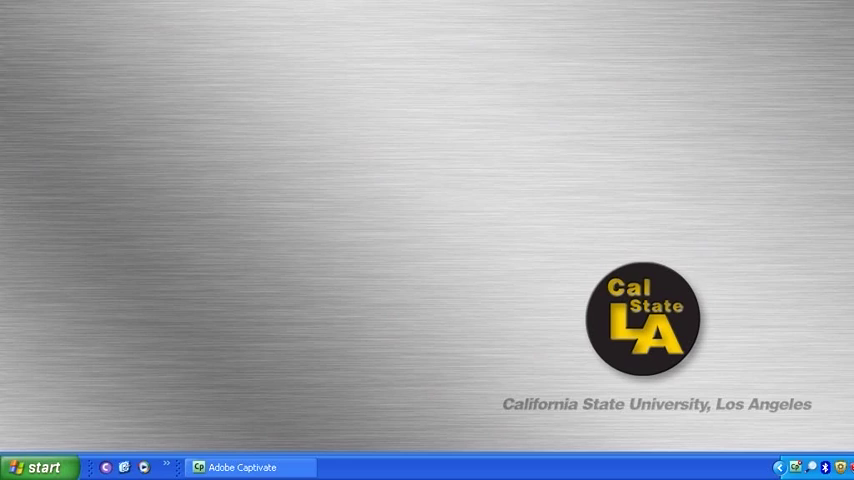
pyautogui.moveTo(10, 16)
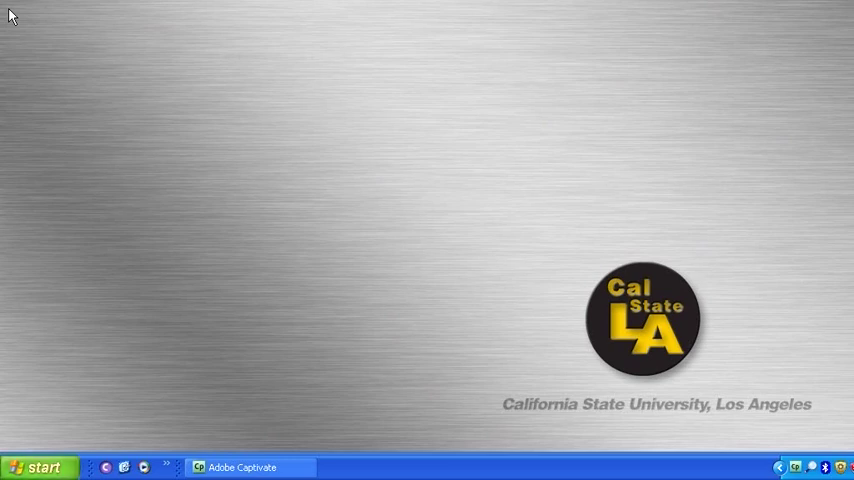
pyautogui.moveTo(40, 467)
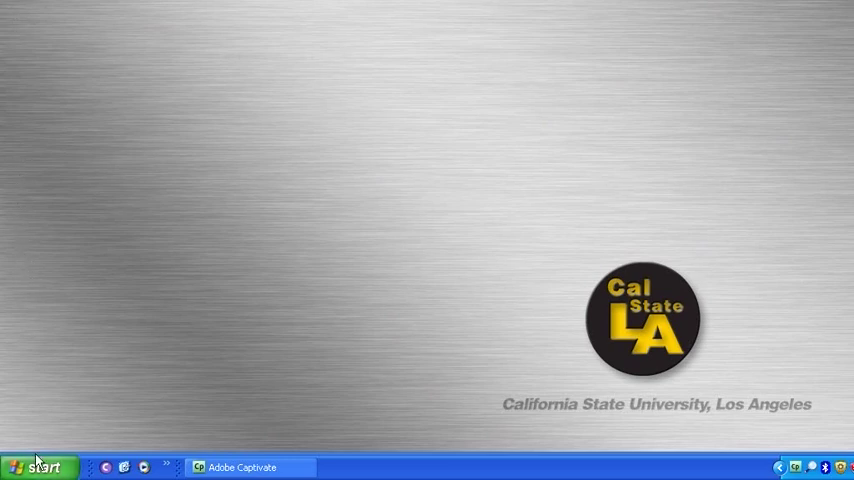
# Launch Microsoft Office Publisher 2007 from All Programs in the Start menu
pyautogui.click(38, 467)
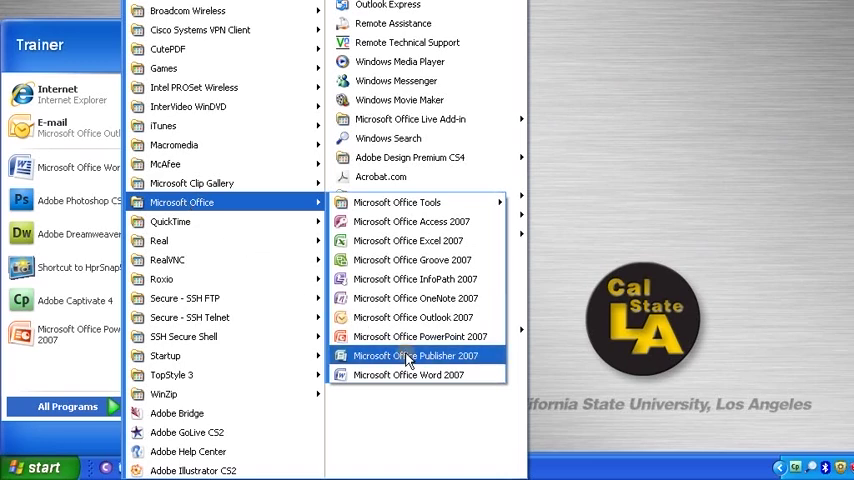
pyautogui.click(415, 355)
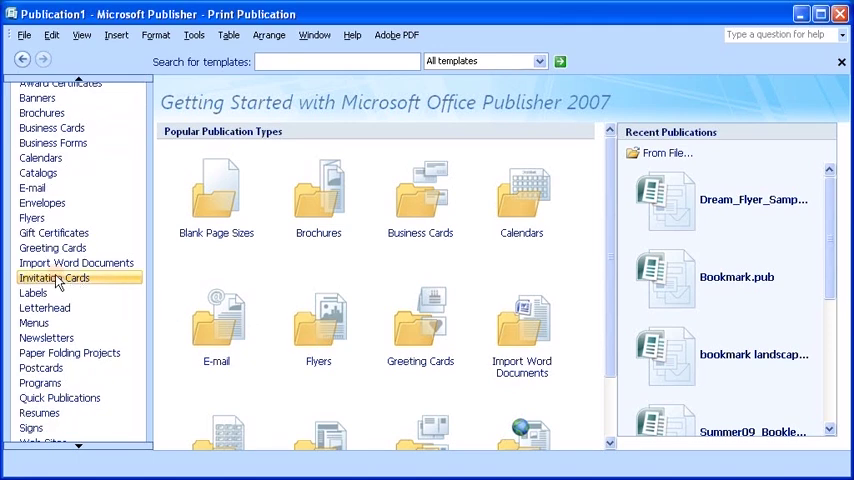
# Pick the Arcs party design from the Invitation Cards templates
pyautogui.click(53, 277)
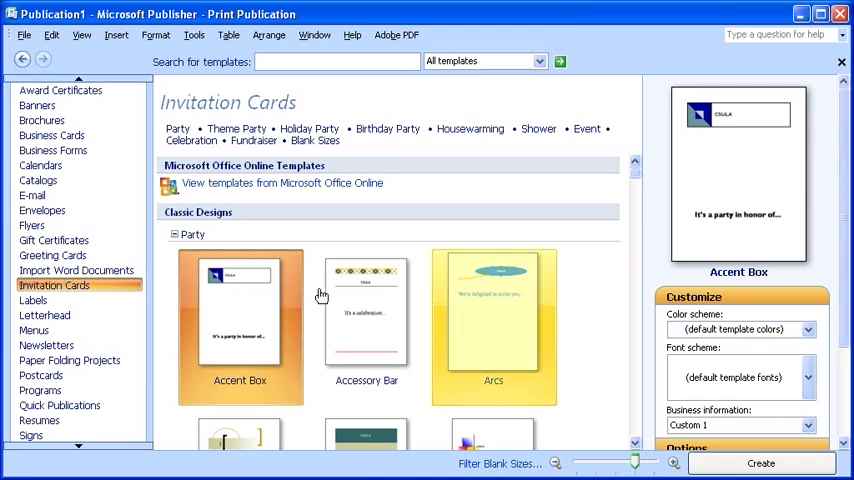
pyautogui.click(493, 325)
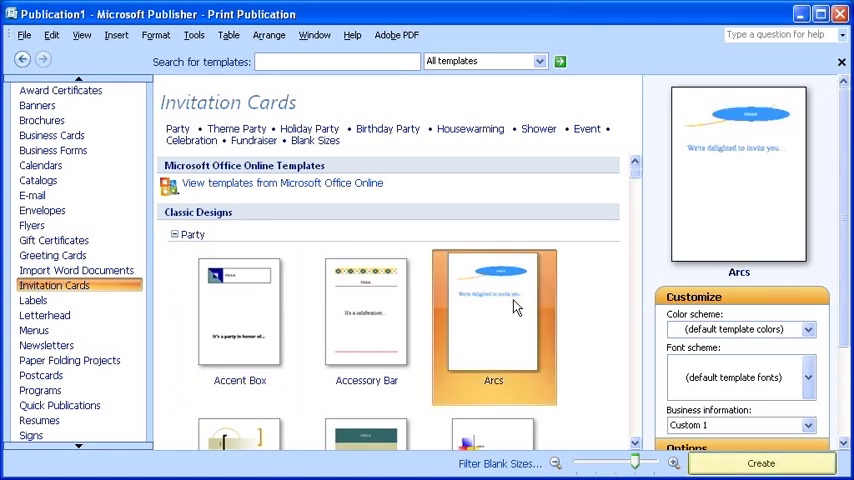
pyautogui.moveTo(637, 384)
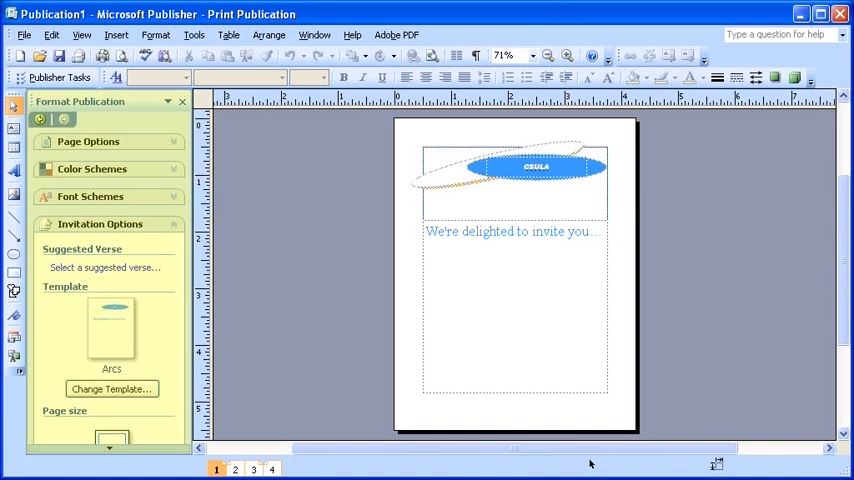
pyautogui.moveTo(762, 466)
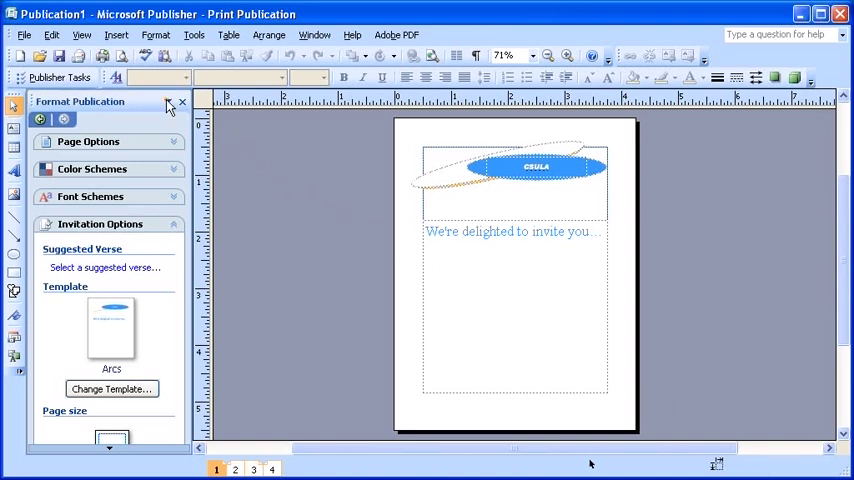
# Switch the task pane to Design Checker, then Office Clipboard, then back to Format Publication
pyautogui.click(167, 101)
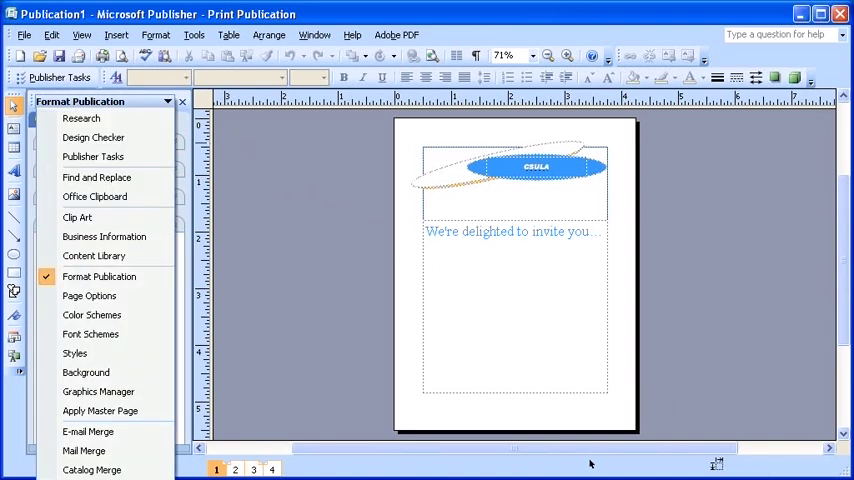
pyautogui.moveTo(93, 137)
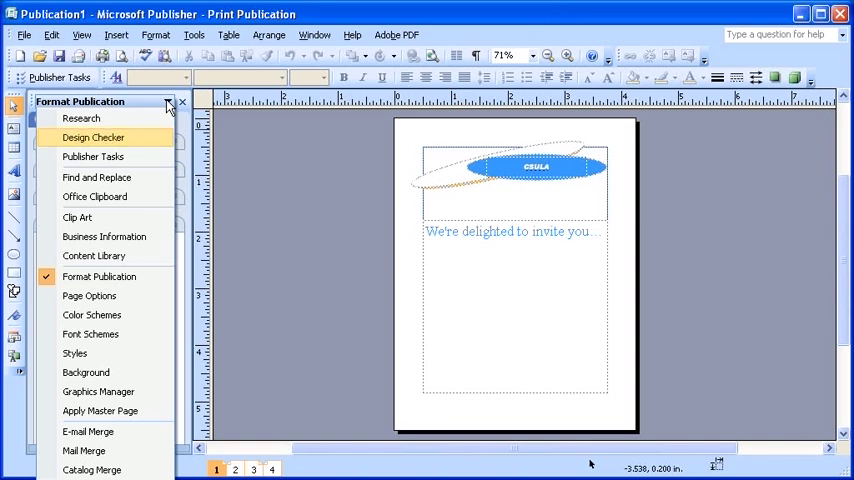
pyautogui.click(93, 137)
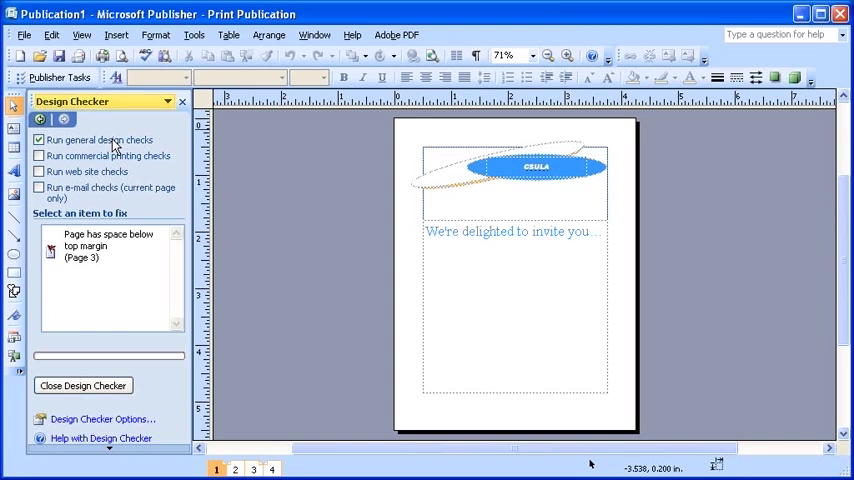
pyautogui.click(167, 101)
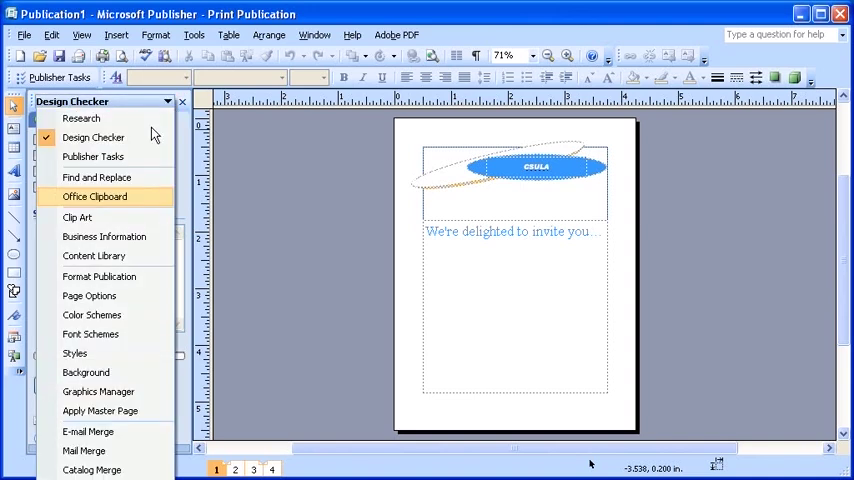
pyautogui.click(94, 196)
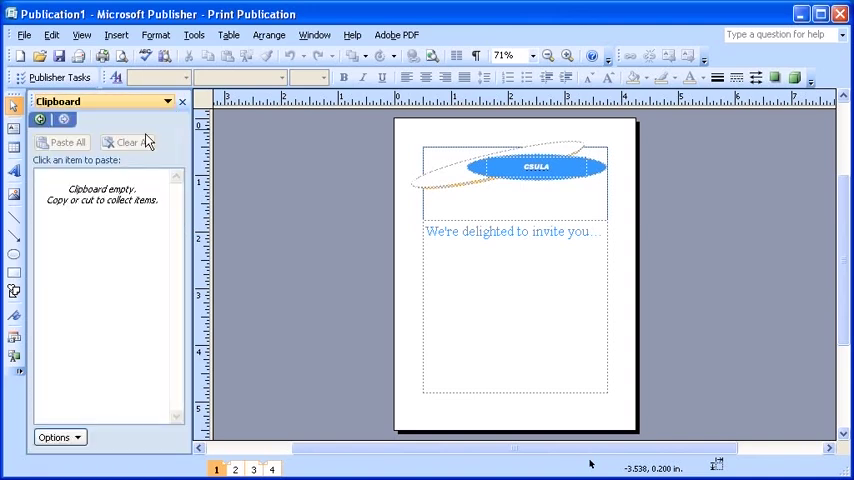
pyautogui.click(167, 101)
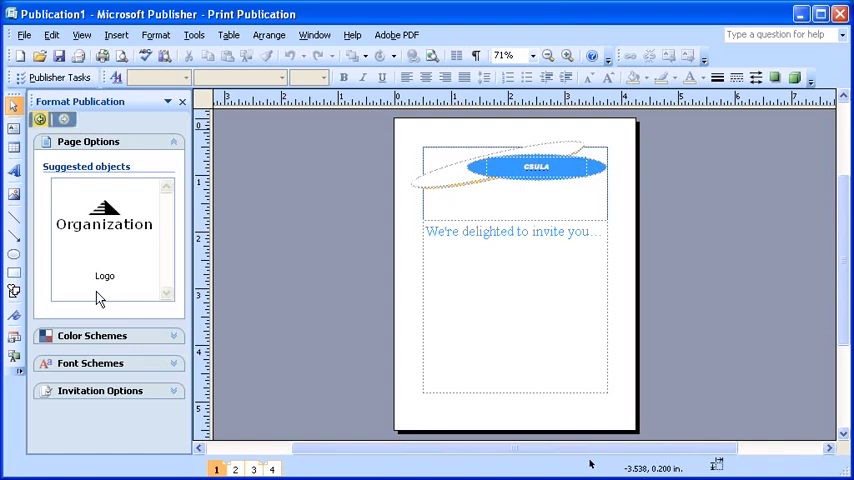
# Step through previously viewed task panes with the arrows, then close the pane
pyautogui.click(40, 119)
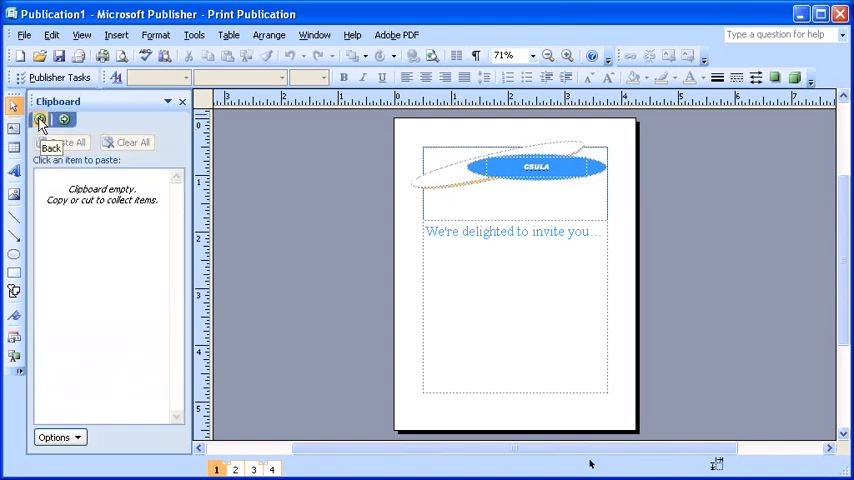
pyautogui.click(42, 120)
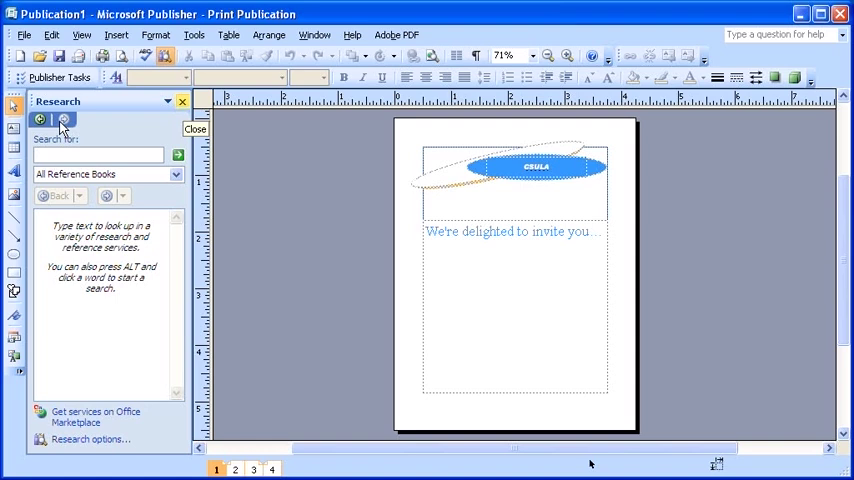
pyautogui.click(182, 102)
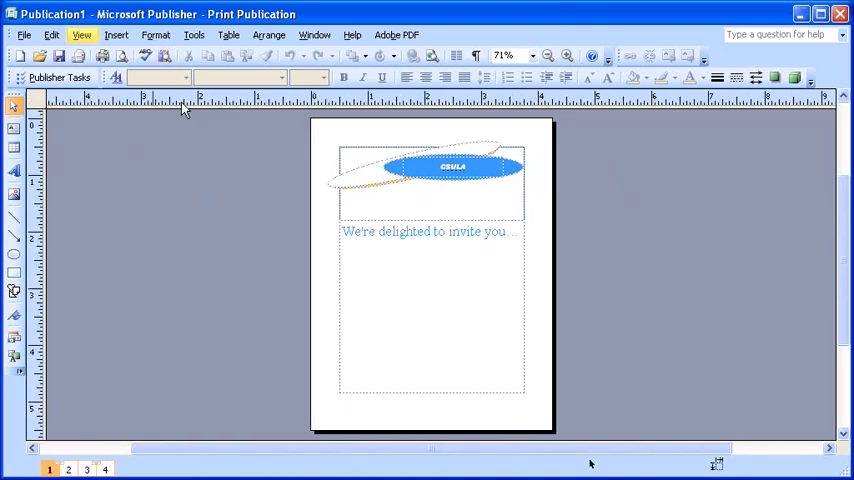
# Restore the task pane from the View menu, showing the Research pane
pyautogui.click(81, 35)
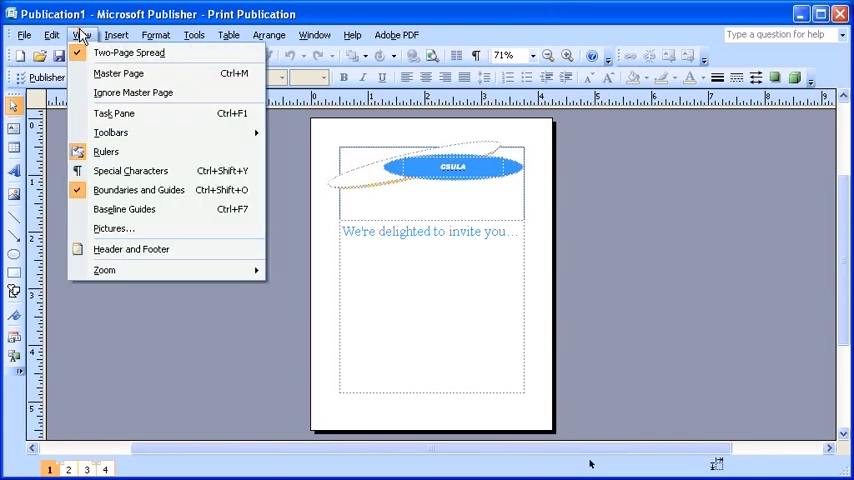
pyautogui.moveTo(113, 113)
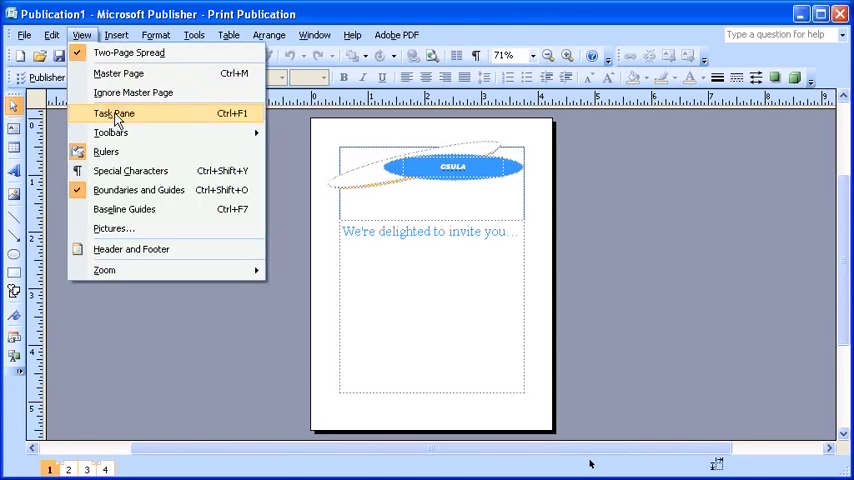
pyautogui.click(113, 113)
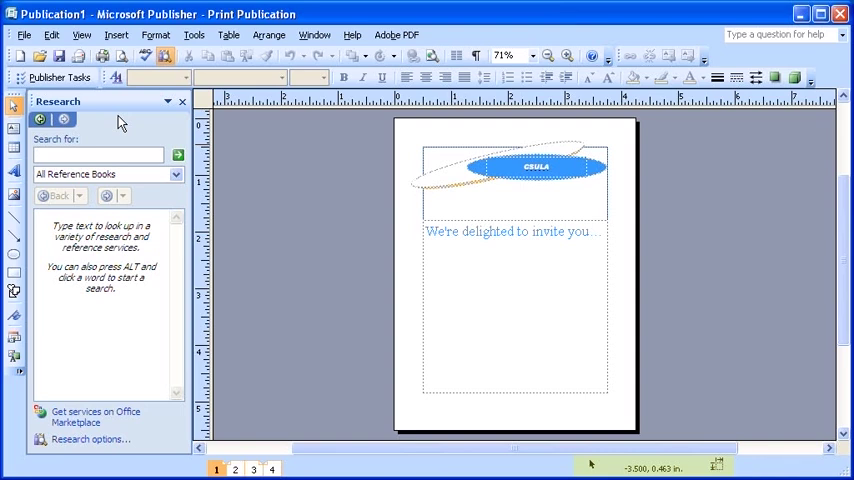
pyautogui.moveTo(118, 118)
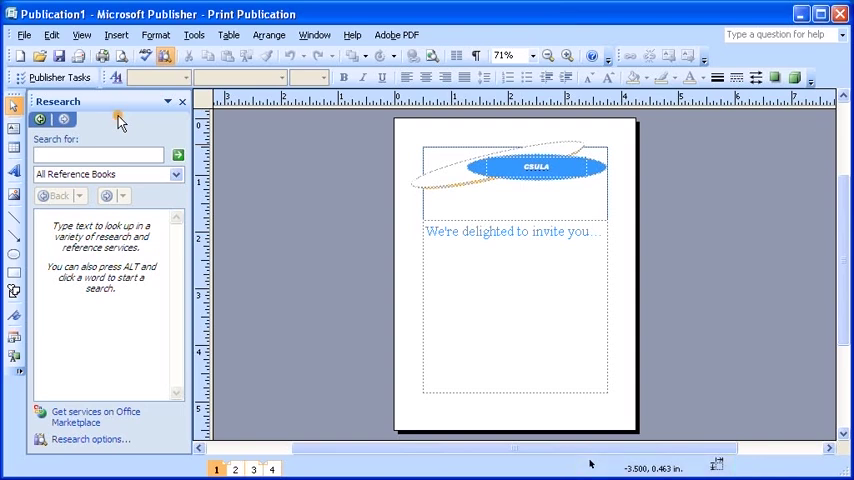